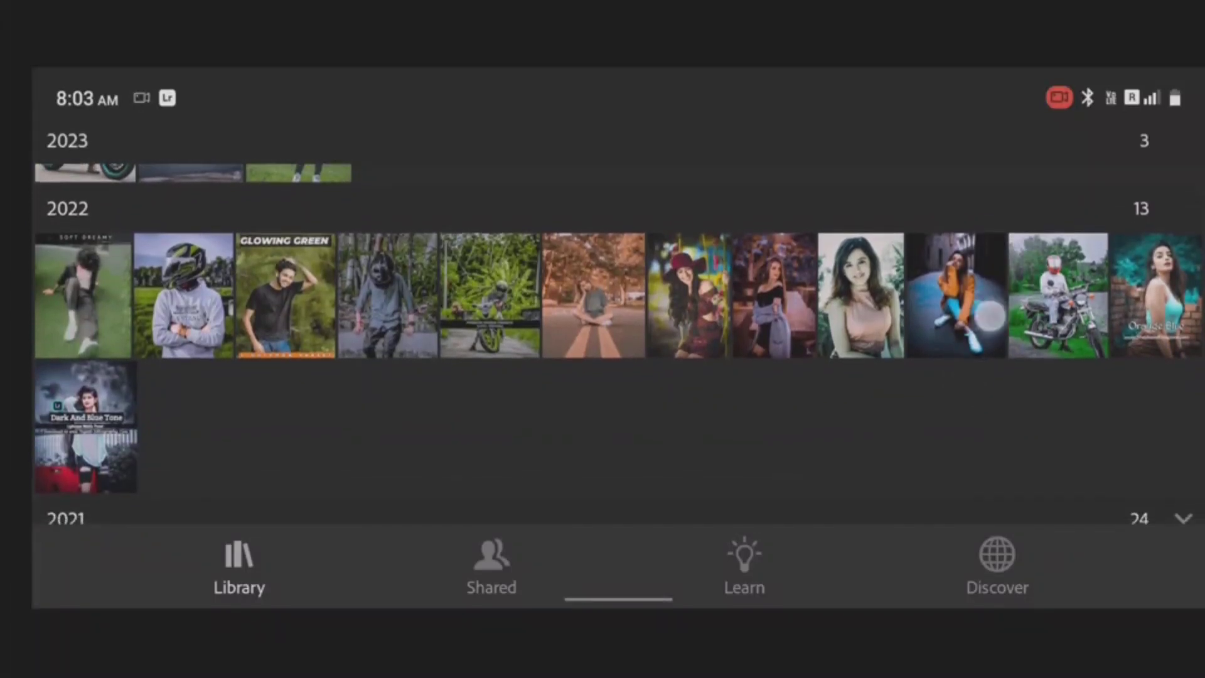
Step: Scroll the library to the 2021 photos and bring up the Aqua and Brown preset image
scroll(down, 3)
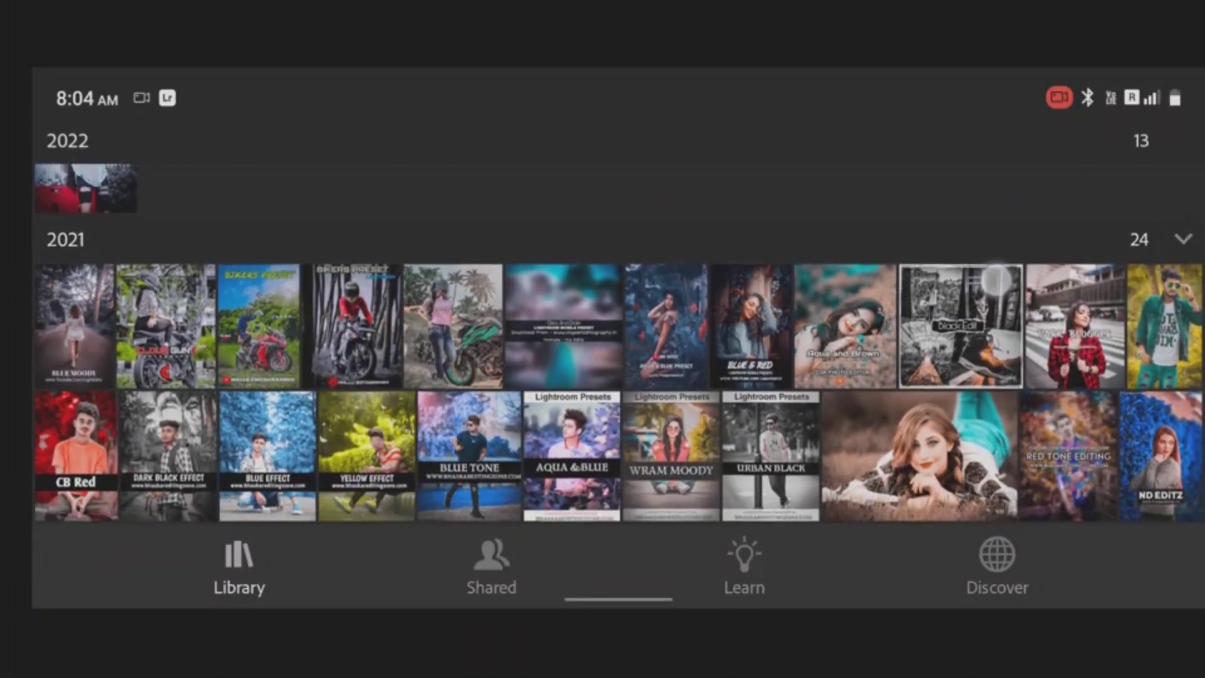
scroll(down, 3)
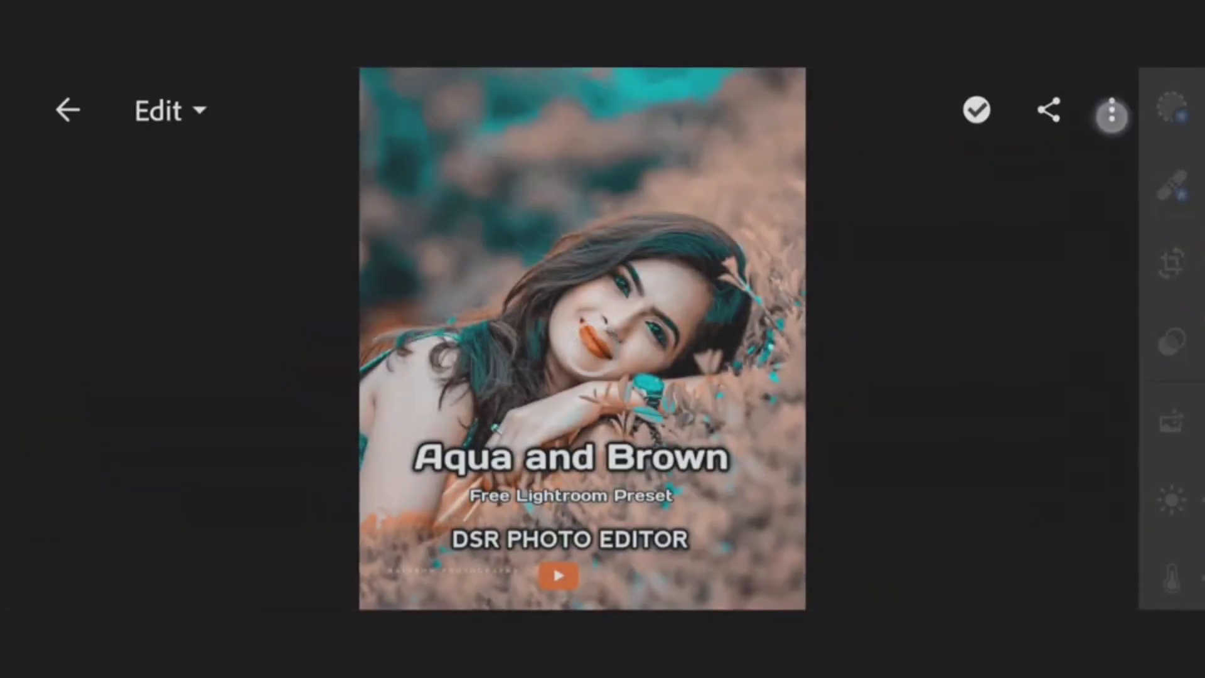
Step: Copy all of the Aqua and Brown photo's edit settings, keeping every category checked
click(1111, 109)
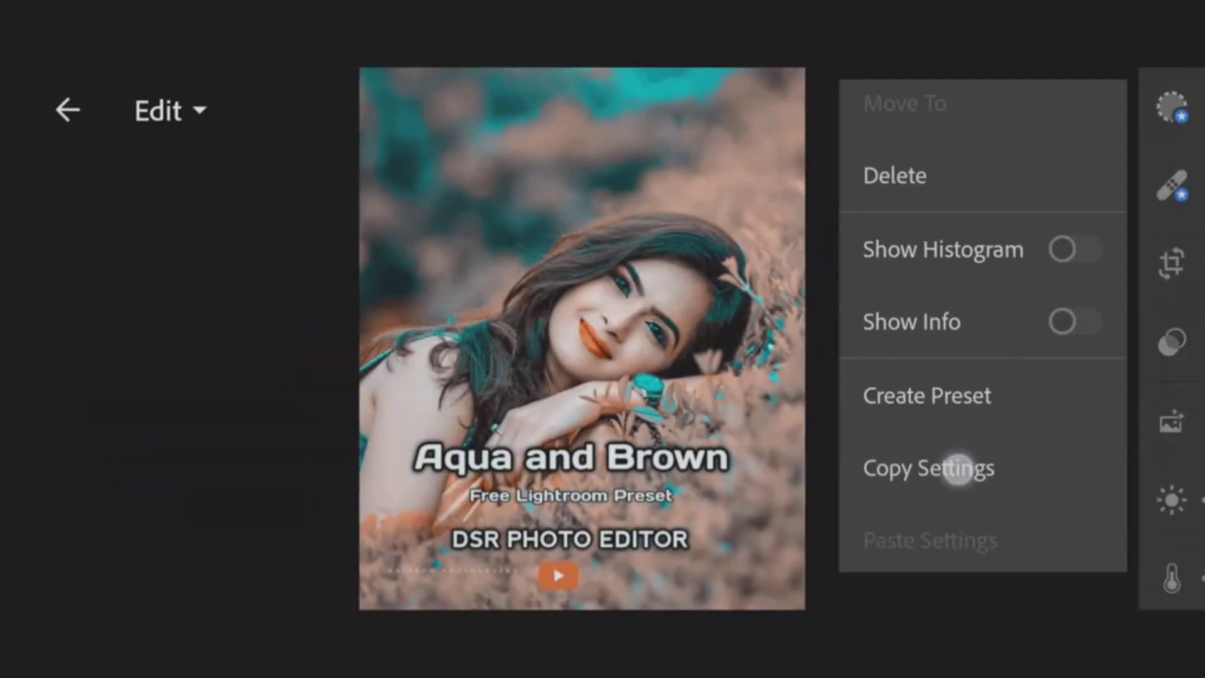
click(928, 467)
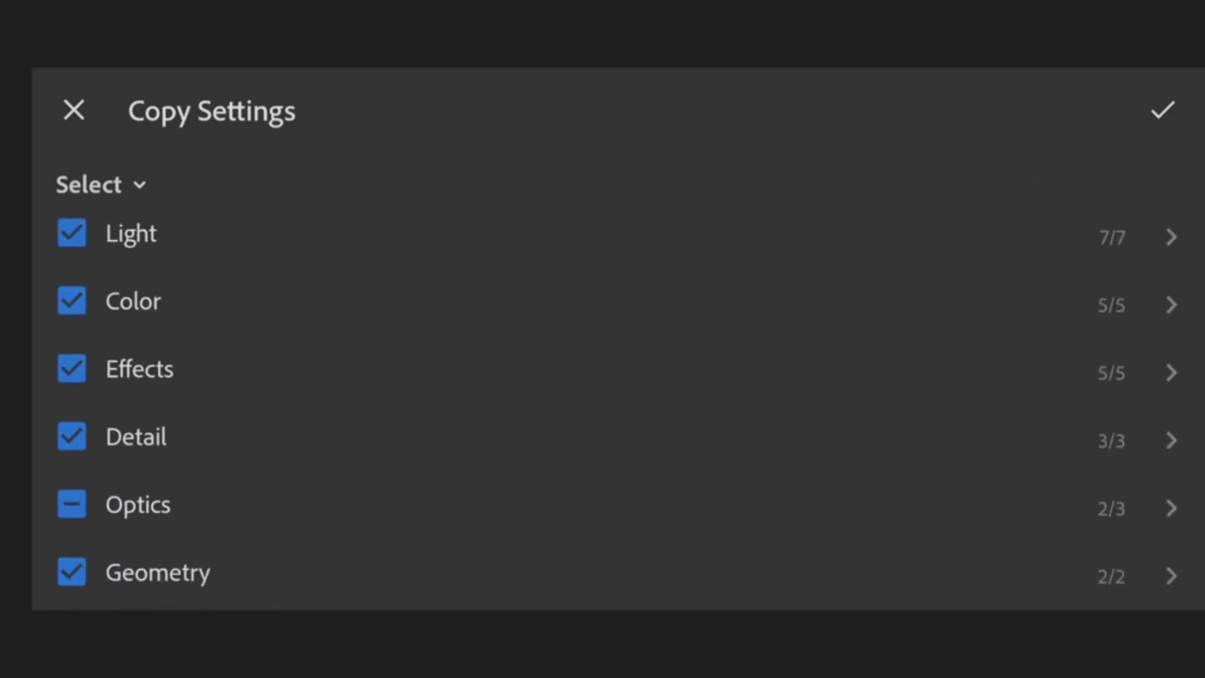
click(1163, 108)
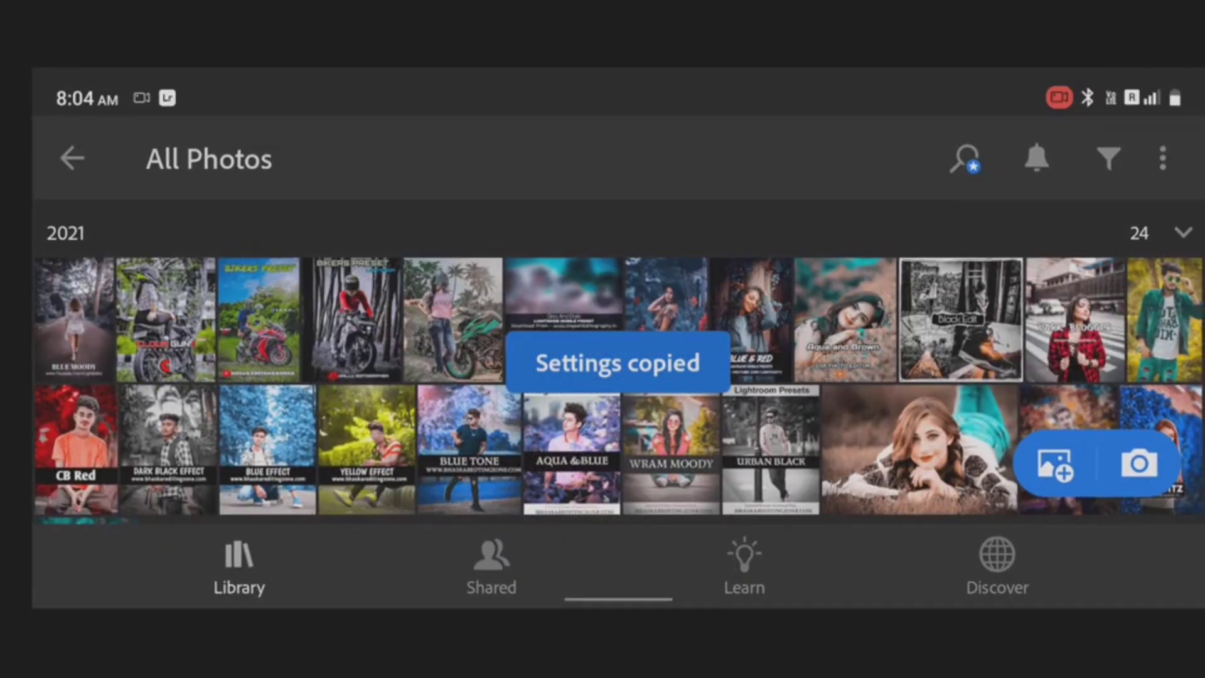
Step: Paste the copied teal-and-brown settings onto the motorcycle rider photo and go to its Light curve
scroll(down, 3)
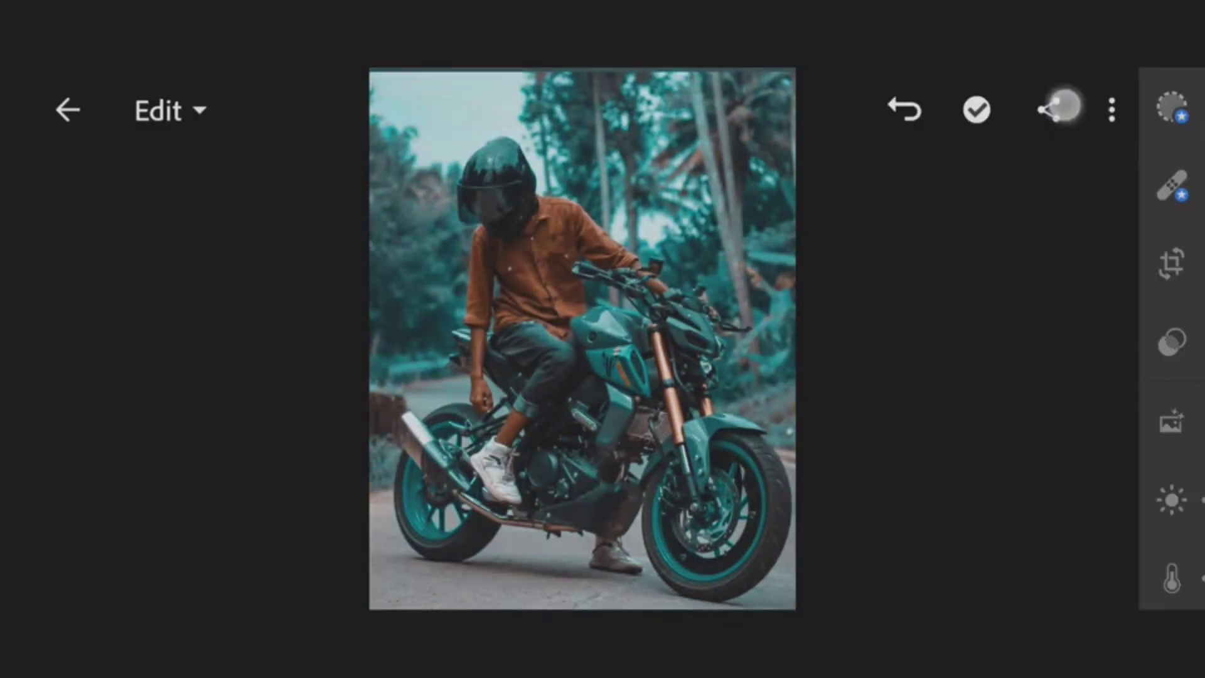
click(1049, 110)
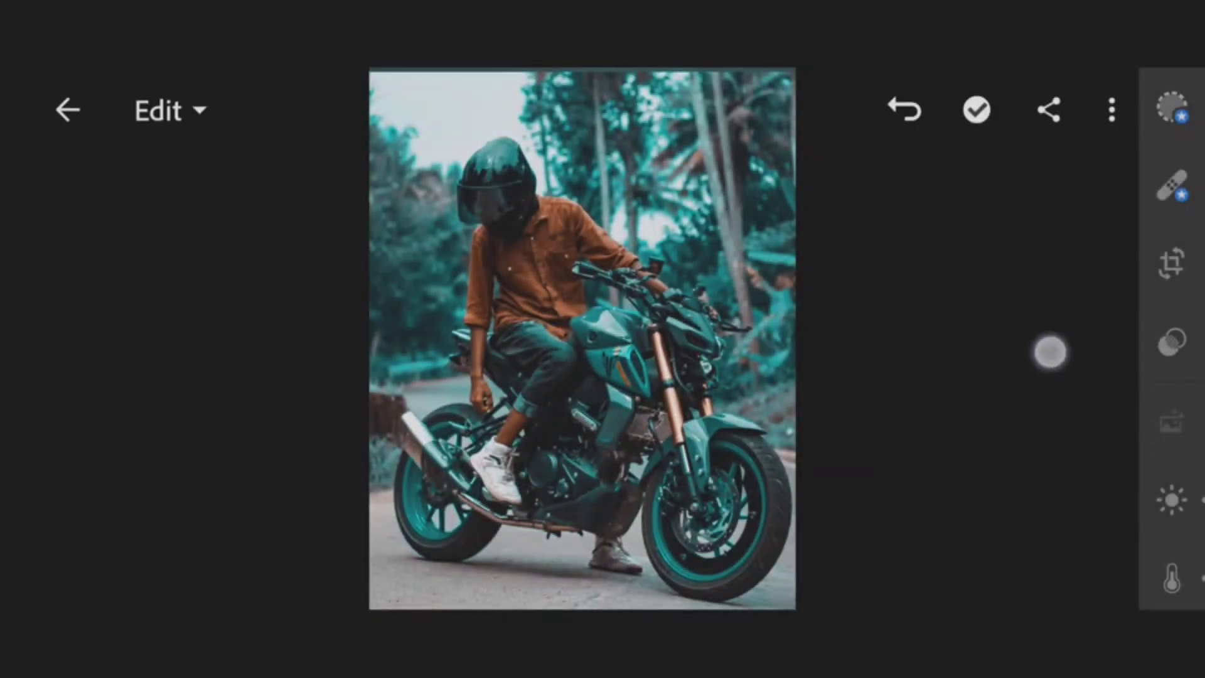
scroll(down, 3)
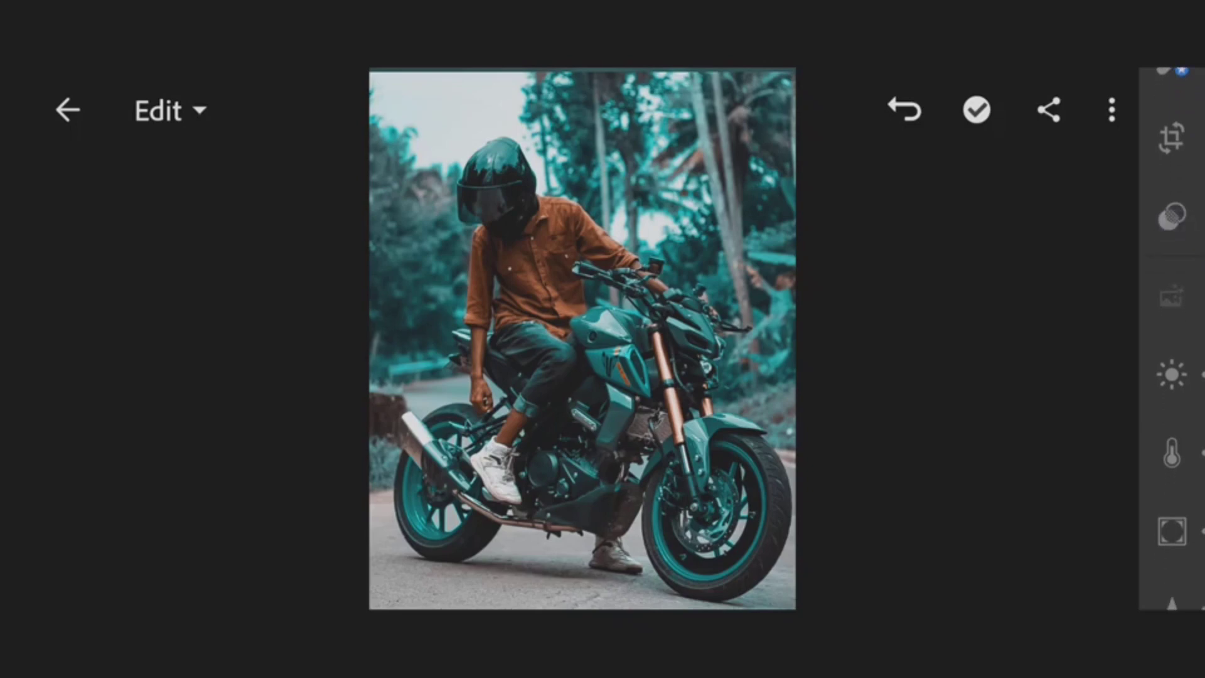
click(1171, 375)
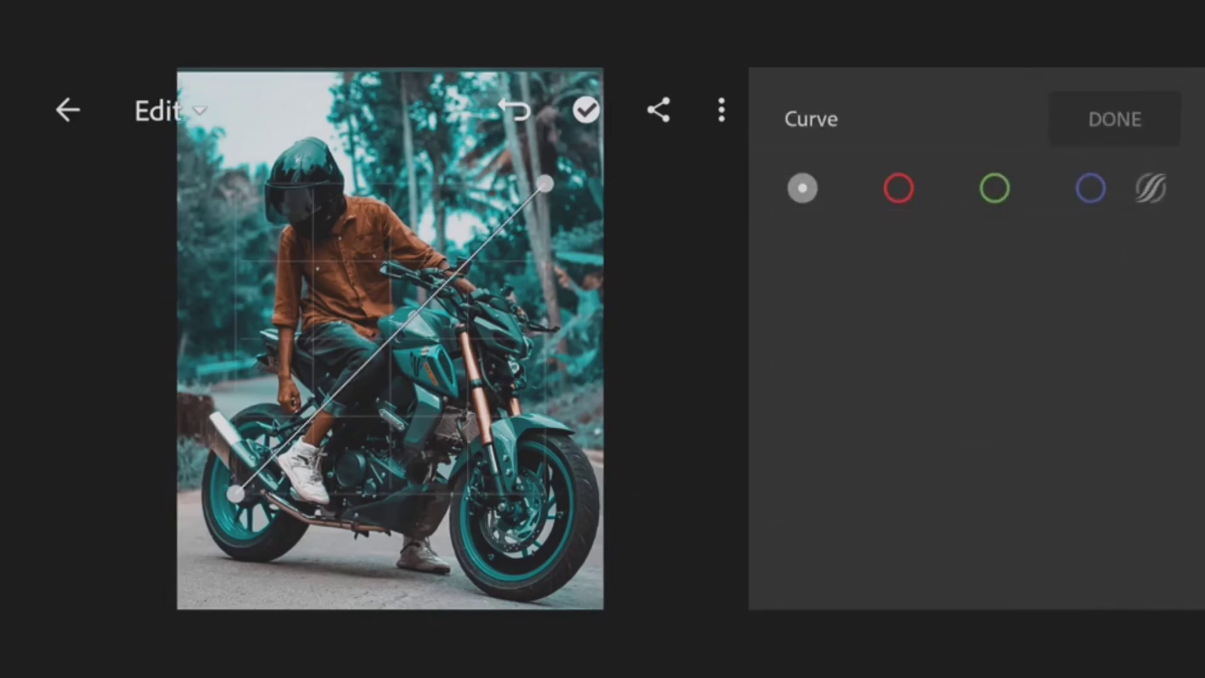
Step: Review the pasted red, green and blue channel curves and finish with the tone curve
click(897, 188)
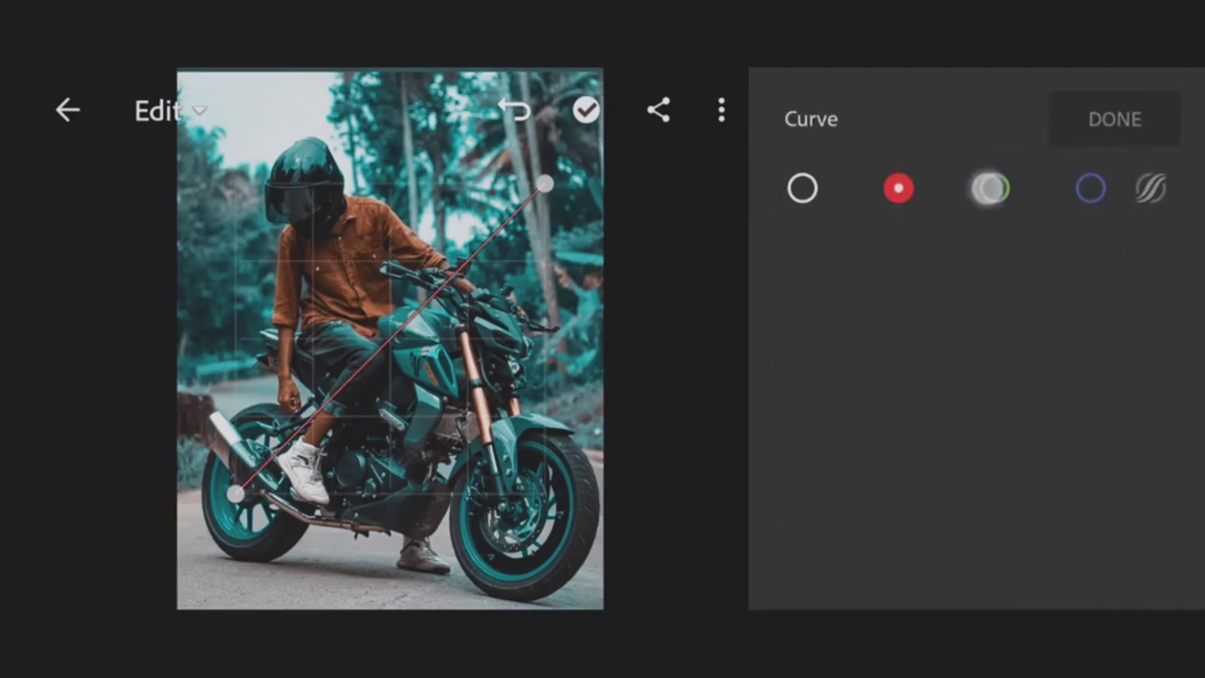
click(1090, 189)
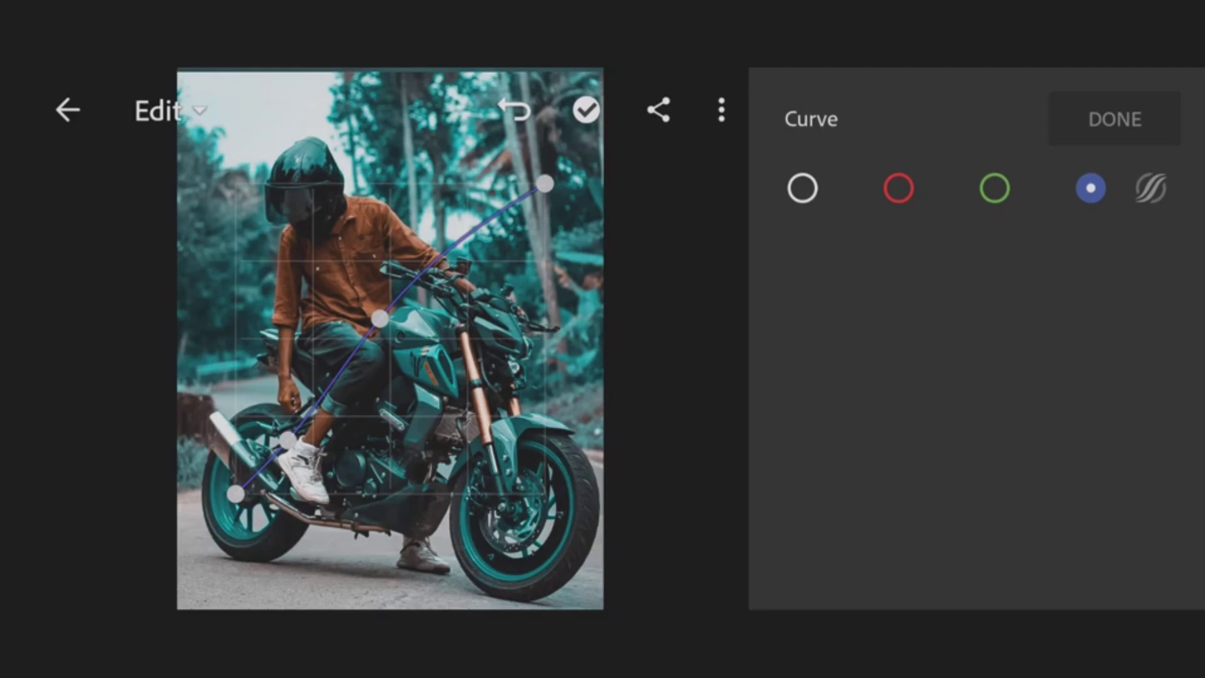
click(1114, 119)
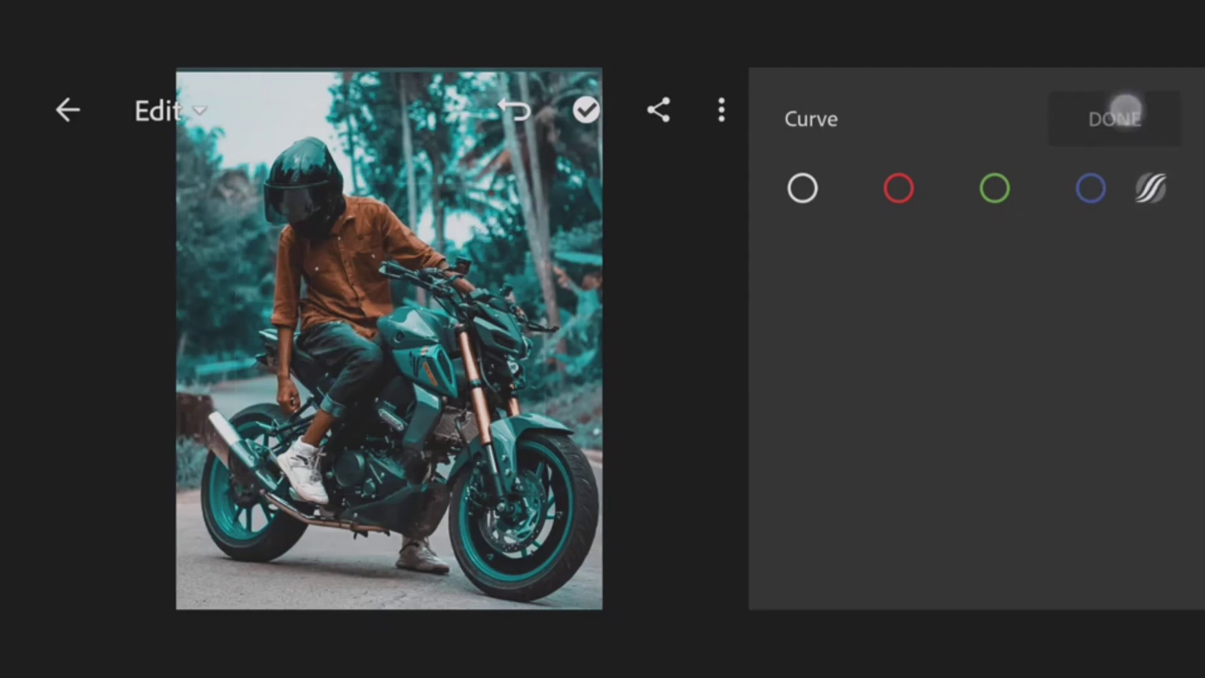
click(1113, 120)
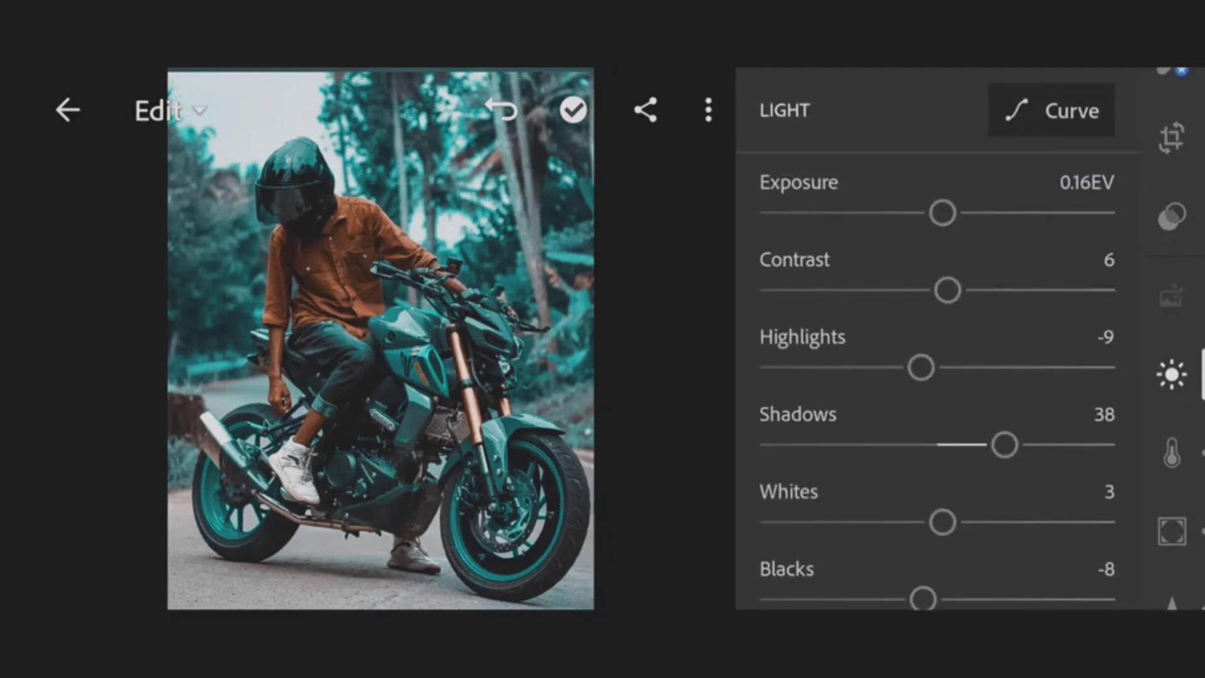
Step: Check the colour values and bring up the per-colour Mix, reds at -24 saturation and 60 luminance
click(1171, 371)
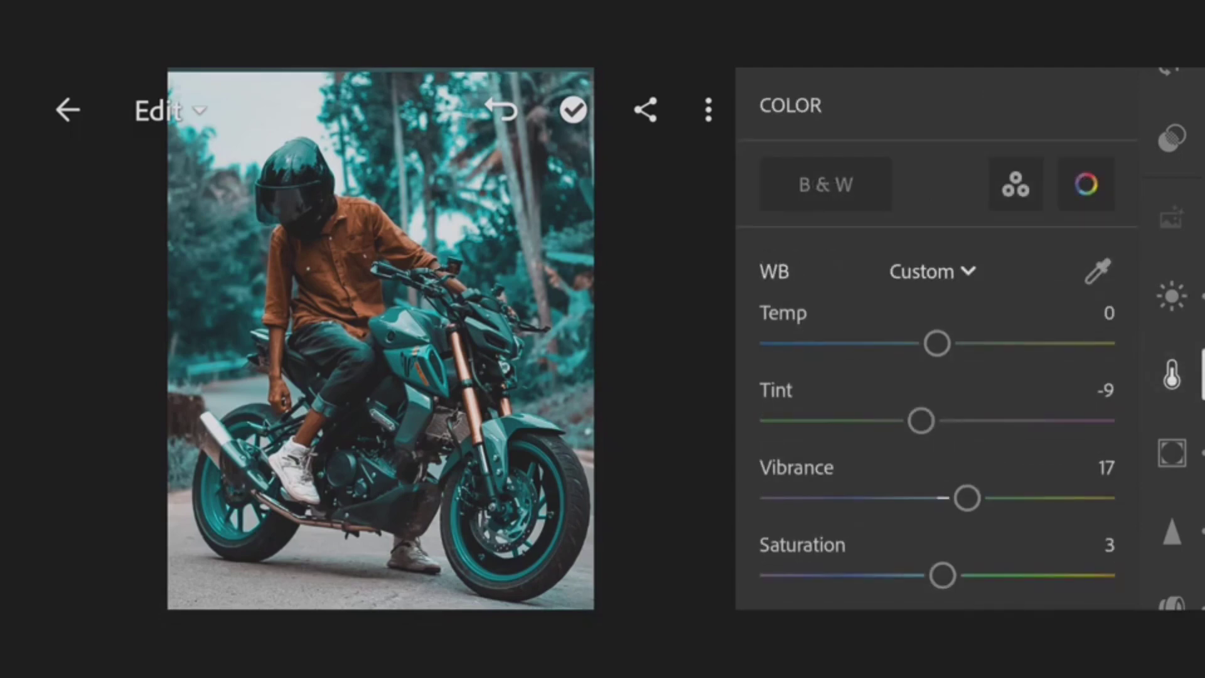
click(1085, 183)
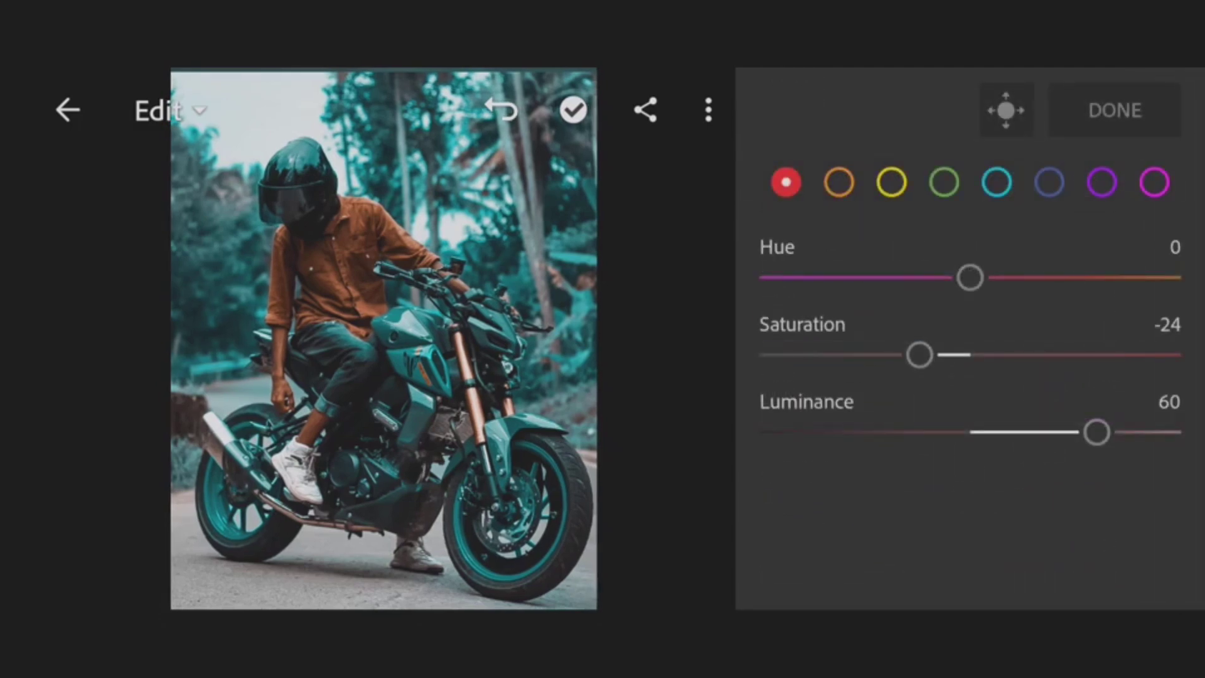
Step: Review the aqua and blue colour mix values and the highlight colour grading
click(944, 182)
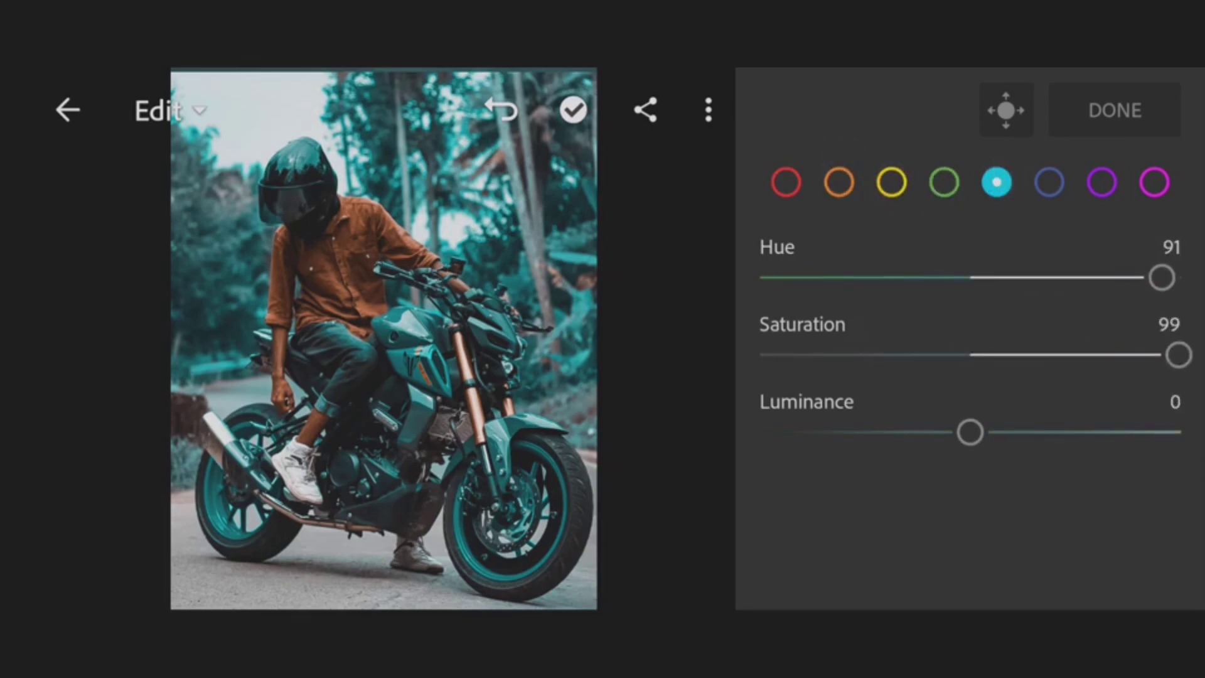
click(1049, 182)
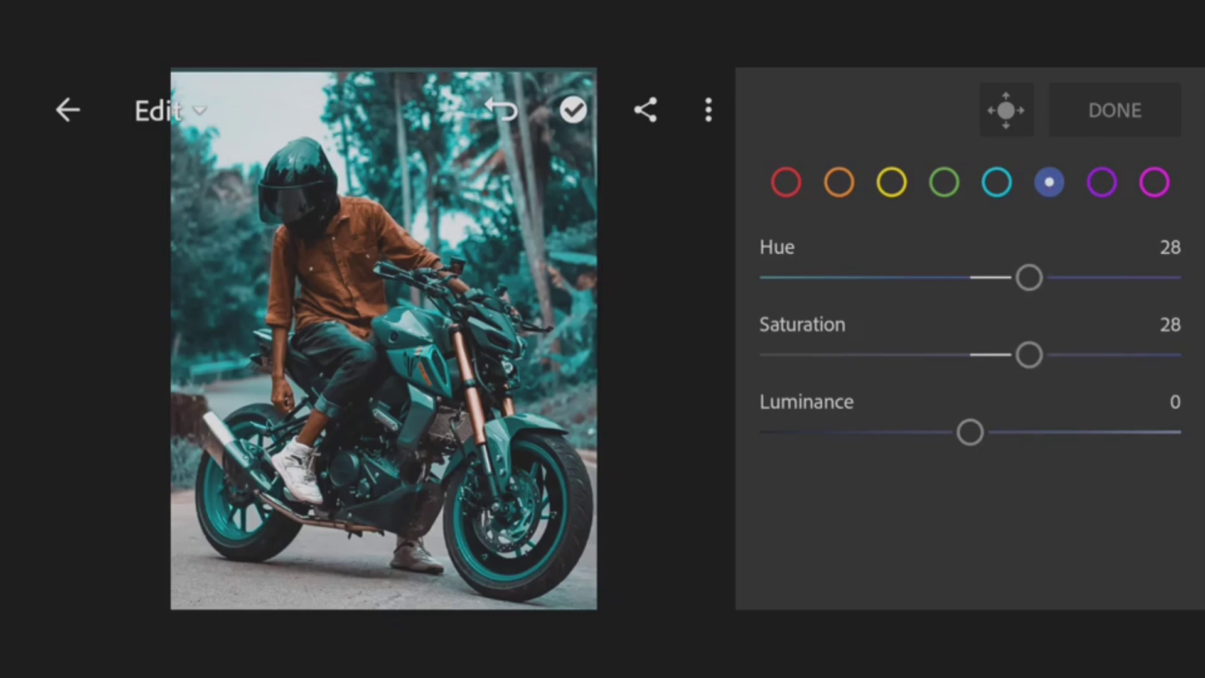
click(1153, 182)
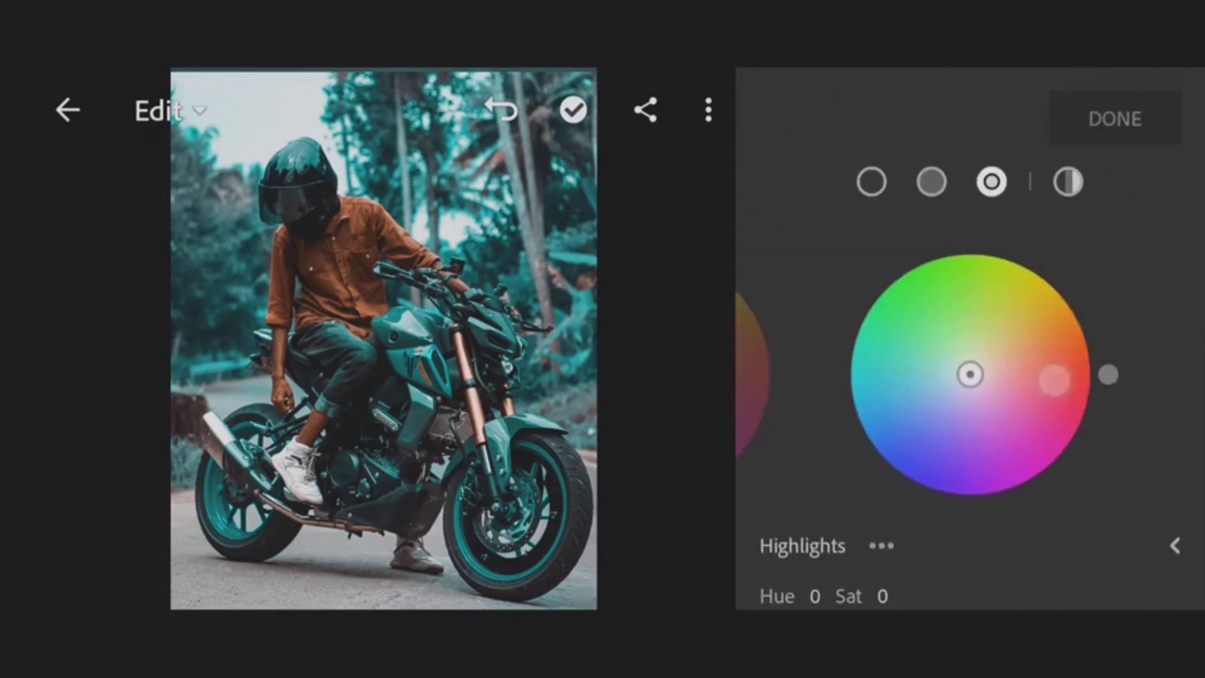
click(1113, 119)
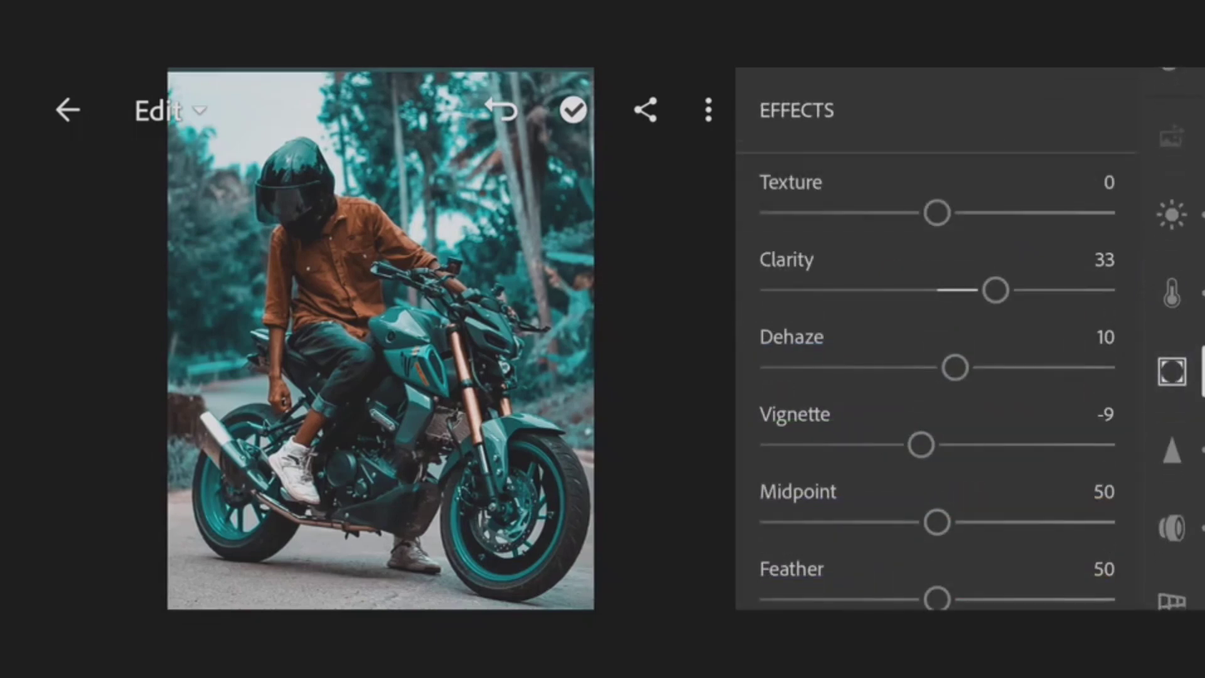
Step: Scroll through the clarity and dehaze effects toward the Detail settings
scroll(down, 3)
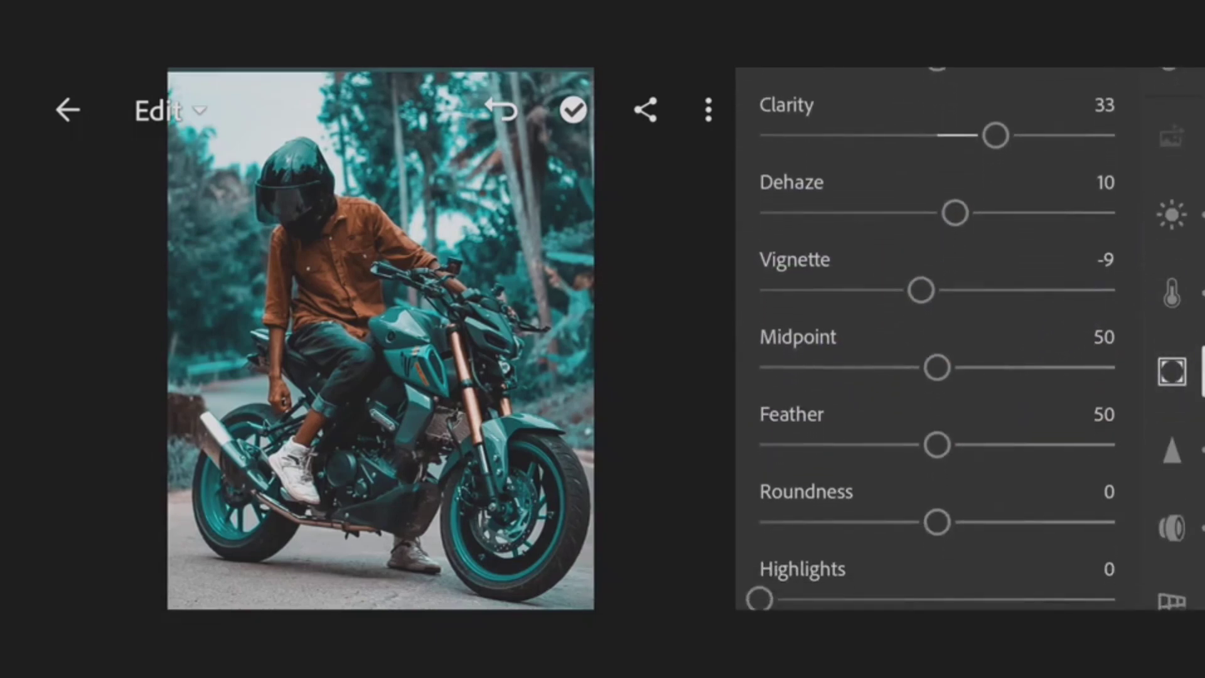
scroll(down, 3)
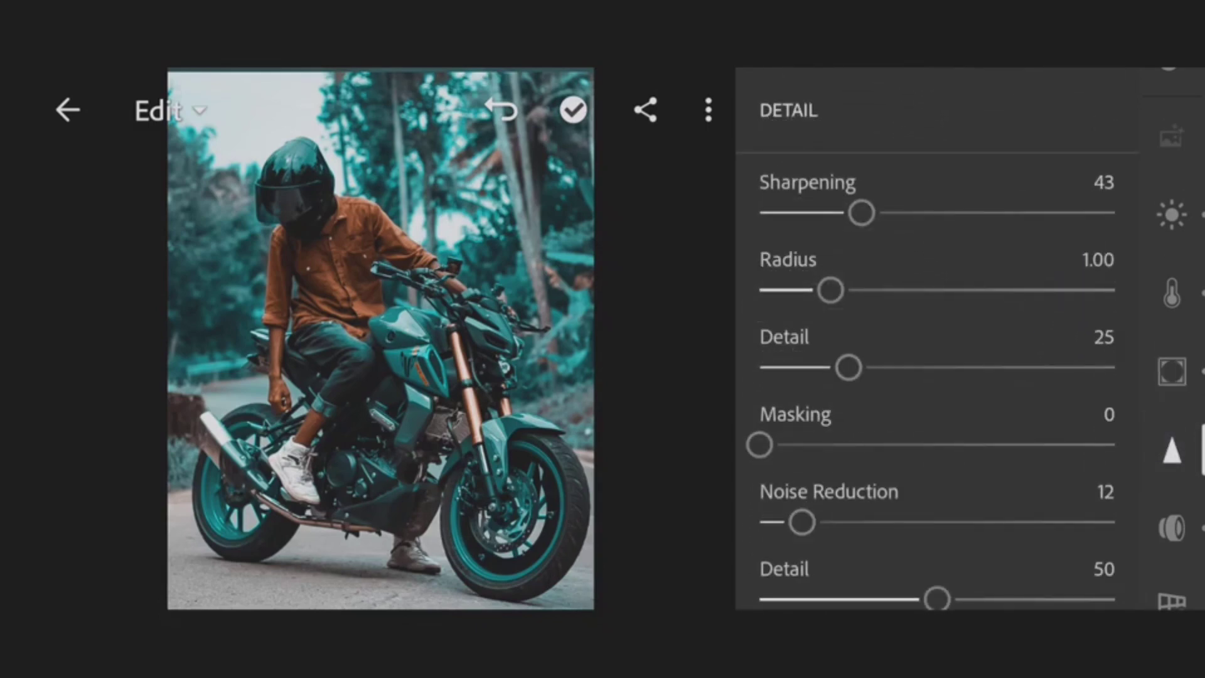
Step: Review the Detail sliders, then export the finished motorcycle photo to the Camera Roll
scroll(down, 3)
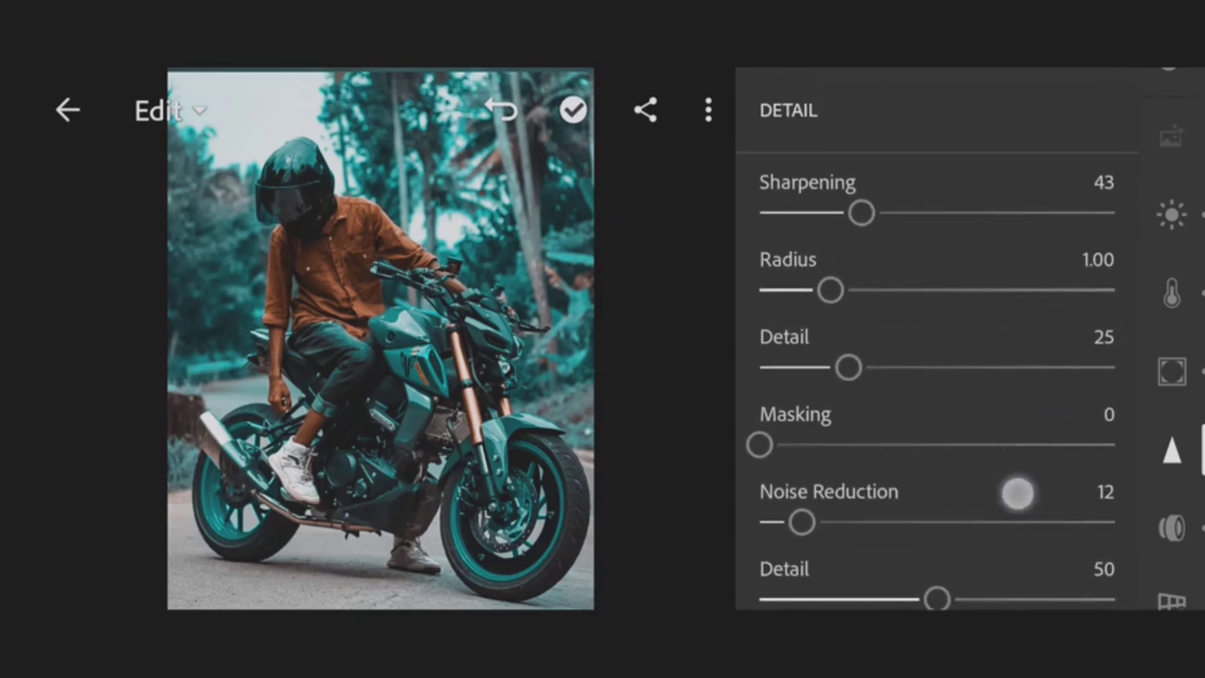
scroll(down, 3)
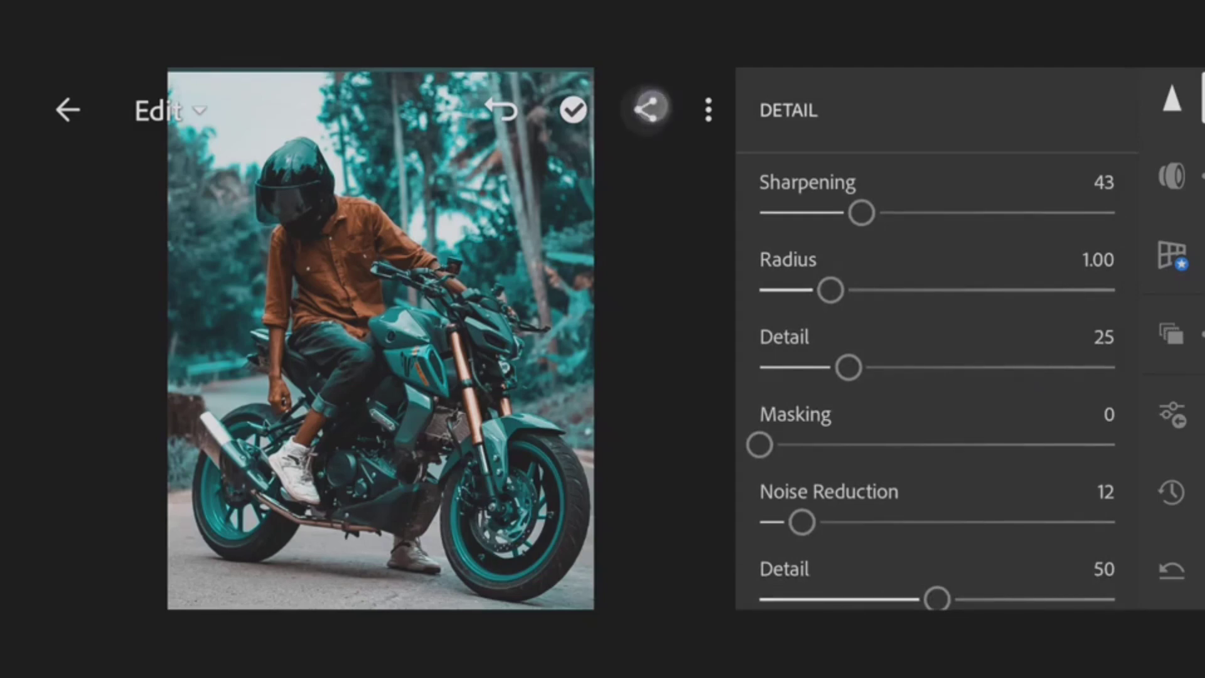
click(647, 111)
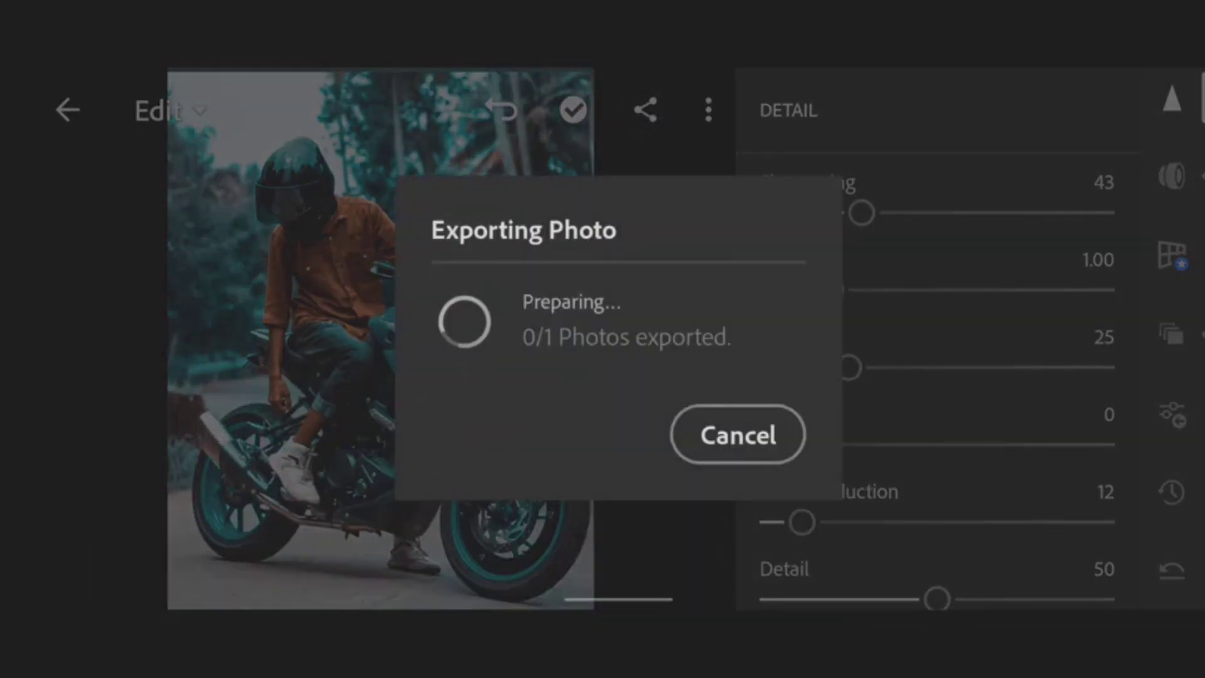
click(735, 435)
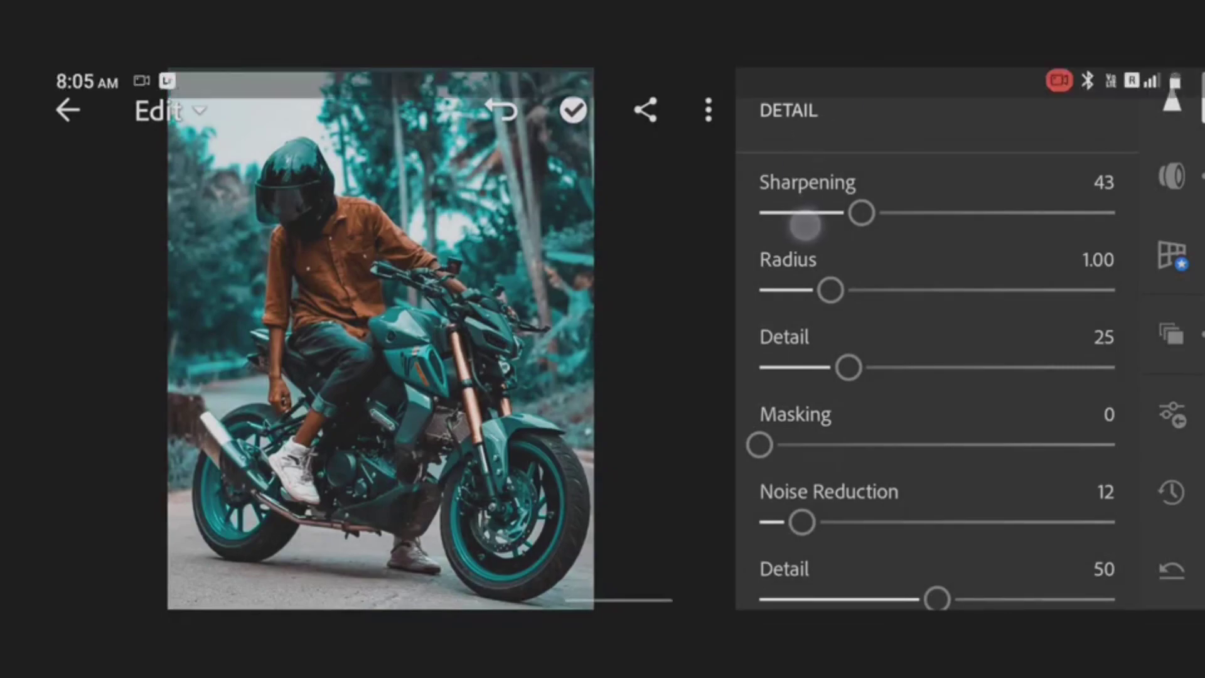